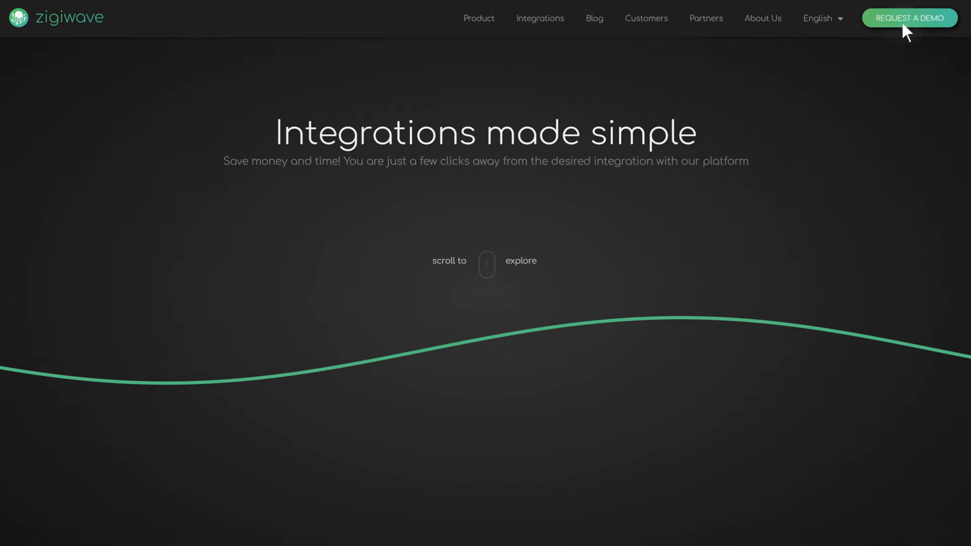
# Sign in to ZigiOps as 'admin' and land on the Connected Systems area
pyautogui.click(909, 18)
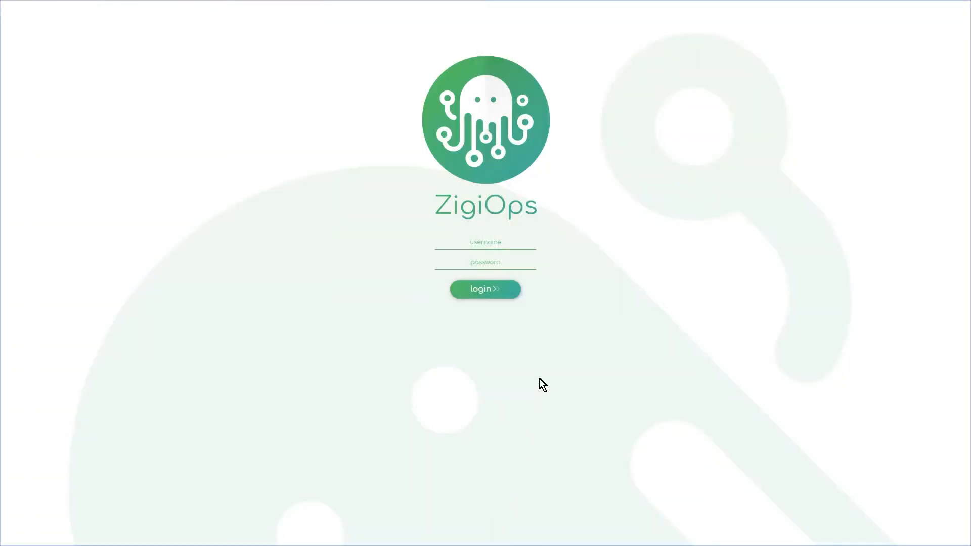
pyautogui.write('admin')
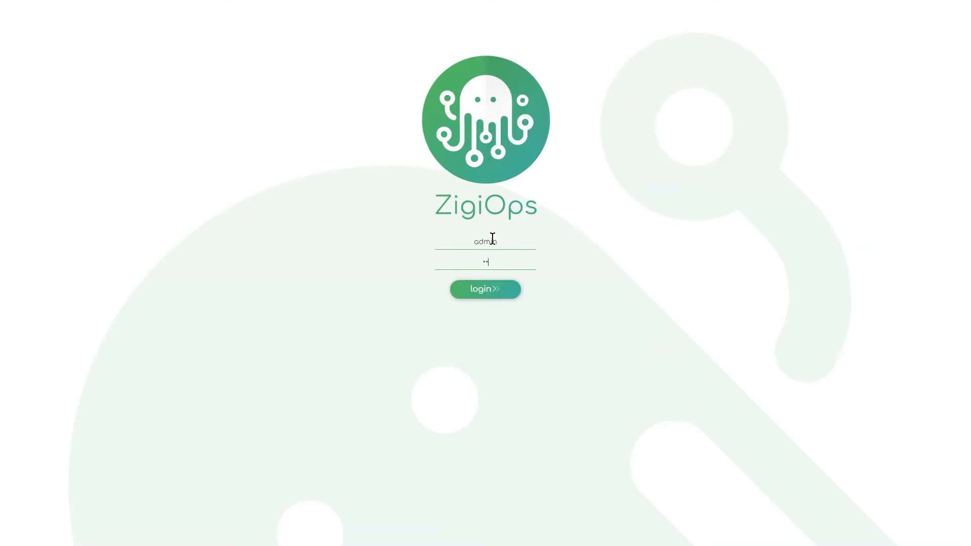
pyautogui.click(485, 289)
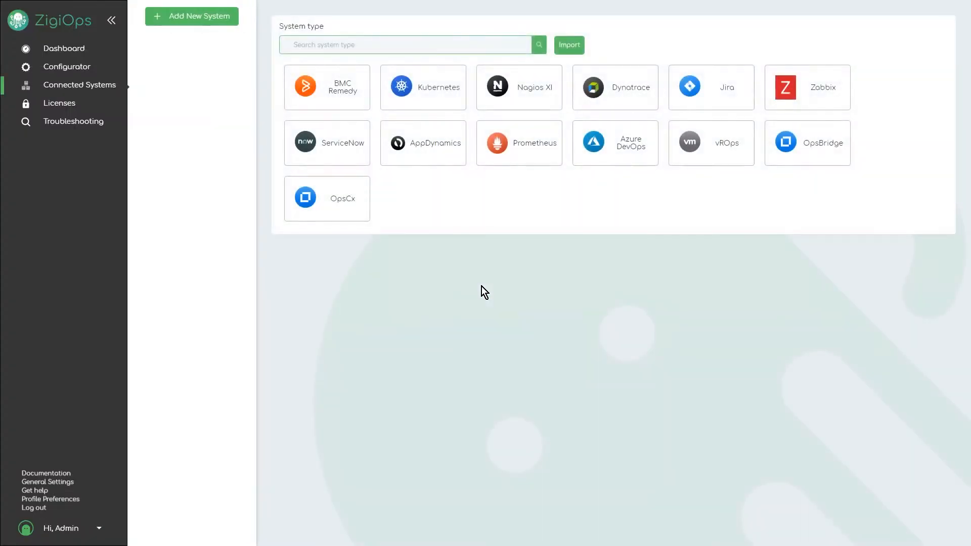
pyautogui.moveTo(599, 216)
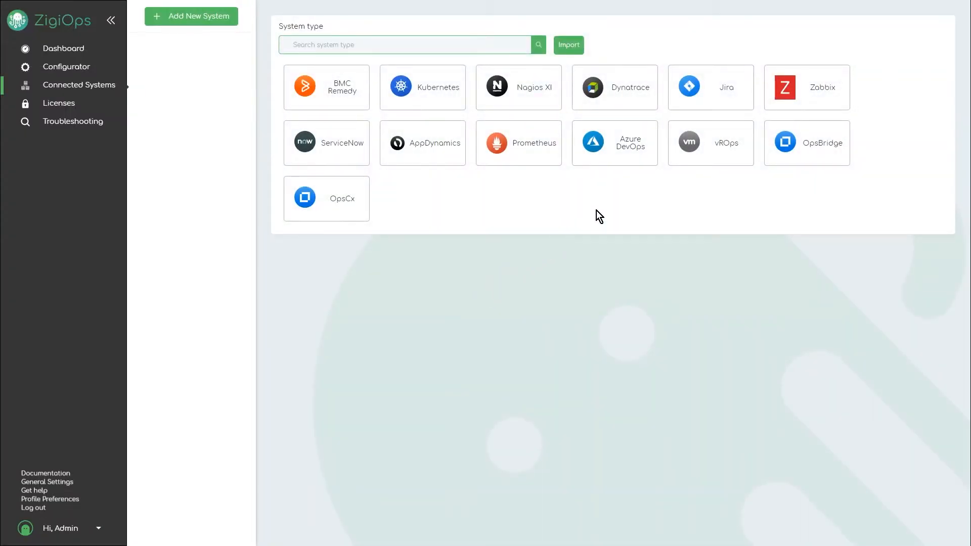
# Add a vROps connection with its URL, username and password, and save it
pyautogui.click(709, 142)
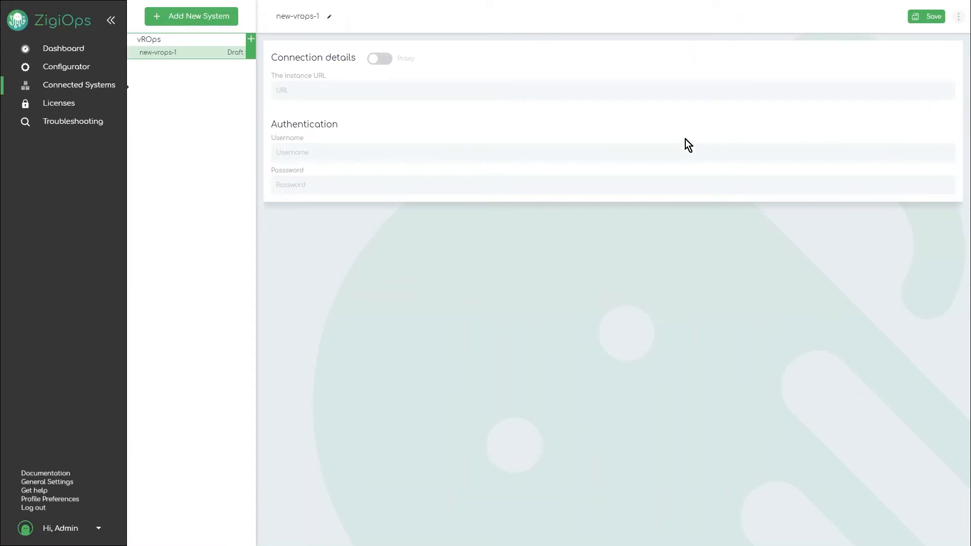
pyautogui.moveTo(328, 81)
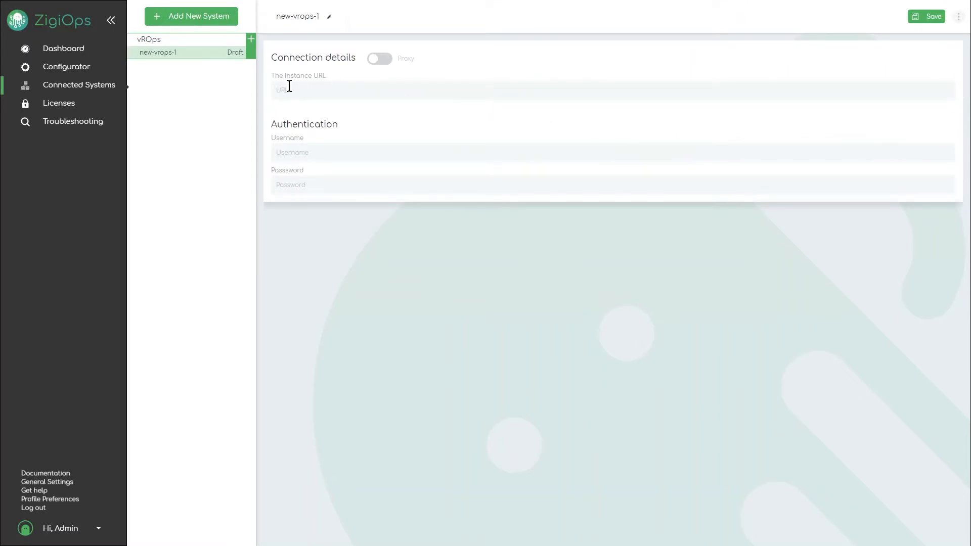
pyautogui.click(612, 184)
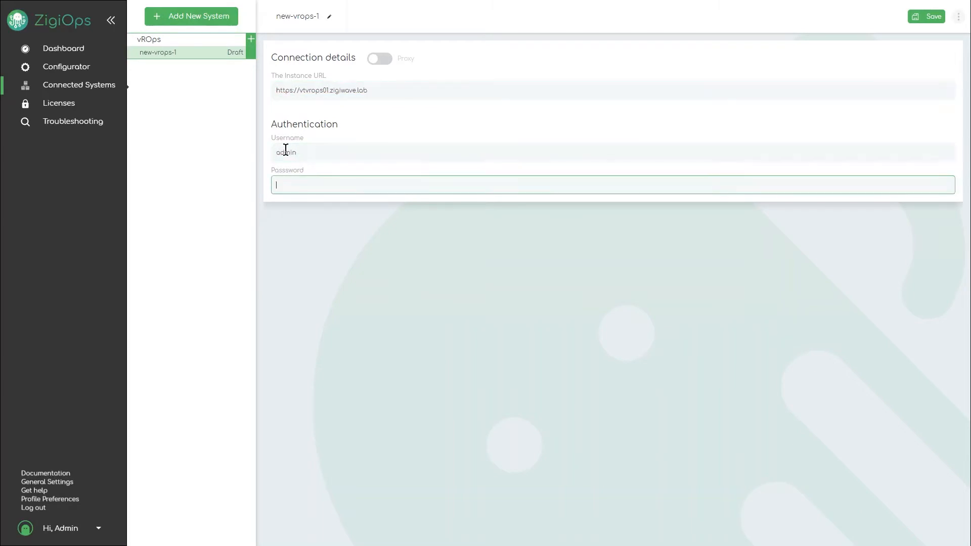
pyautogui.write('password')
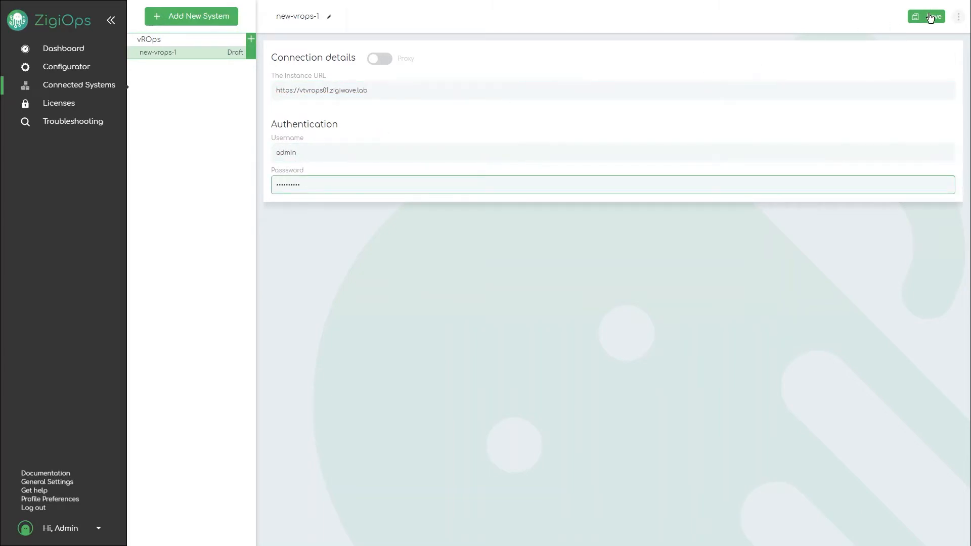
pyautogui.click(925, 17)
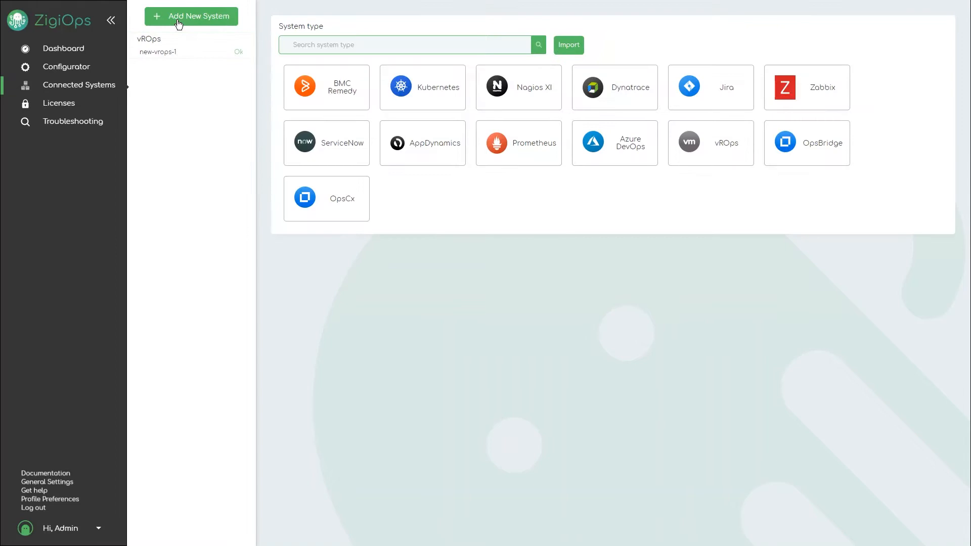
# Add and save a ServiceNow connection, then head to the integrations Configurator
pyautogui.click(327, 142)
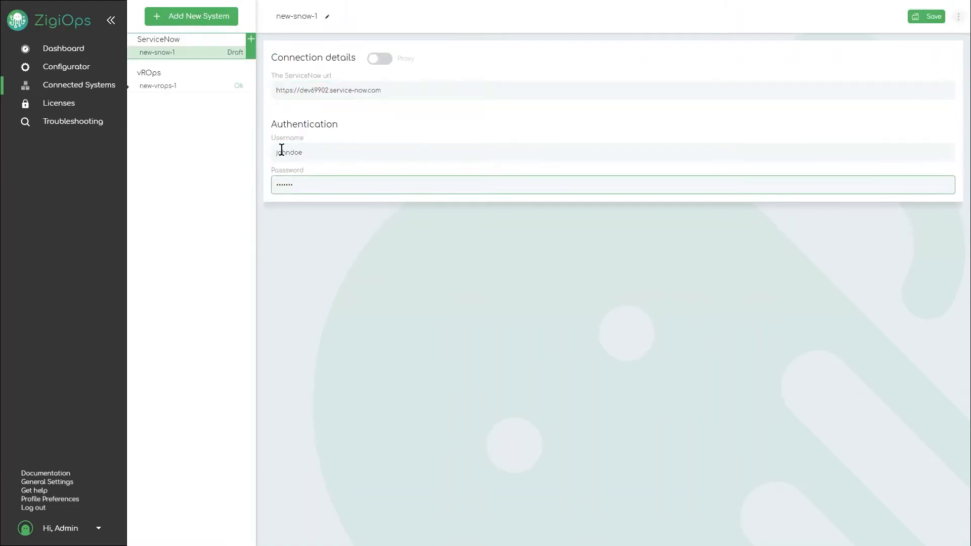
pyautogui.click(892, 17)
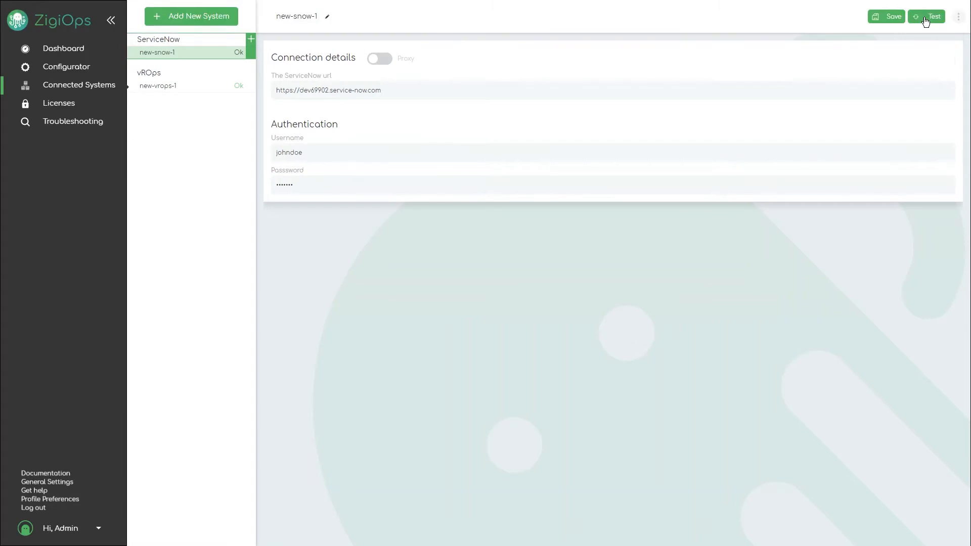
pyautogui.click(67, 67)
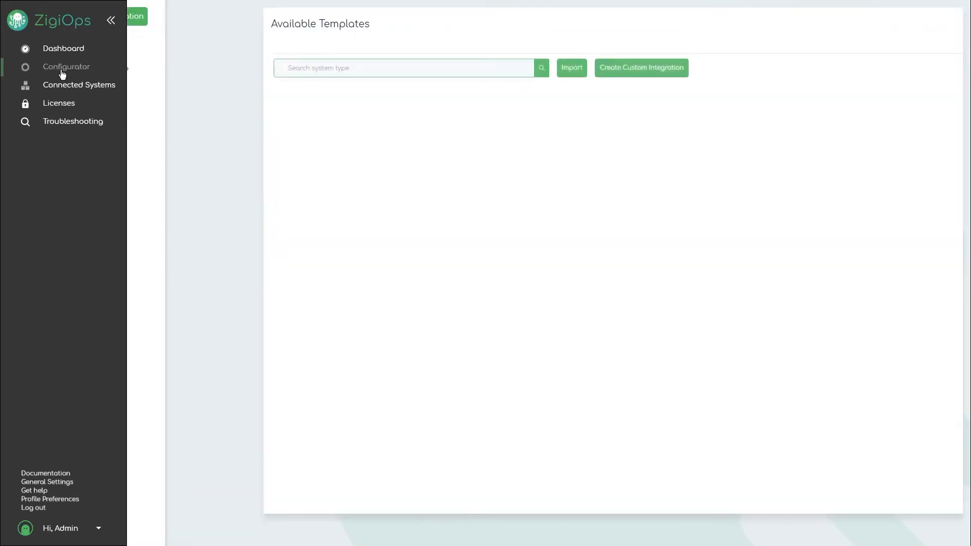
# Create Enrich VMware VMs with System 1 new-snow-1 and System 2 new-vrops-1, save it, and enter Sync new changes
pyautogui.write('en')
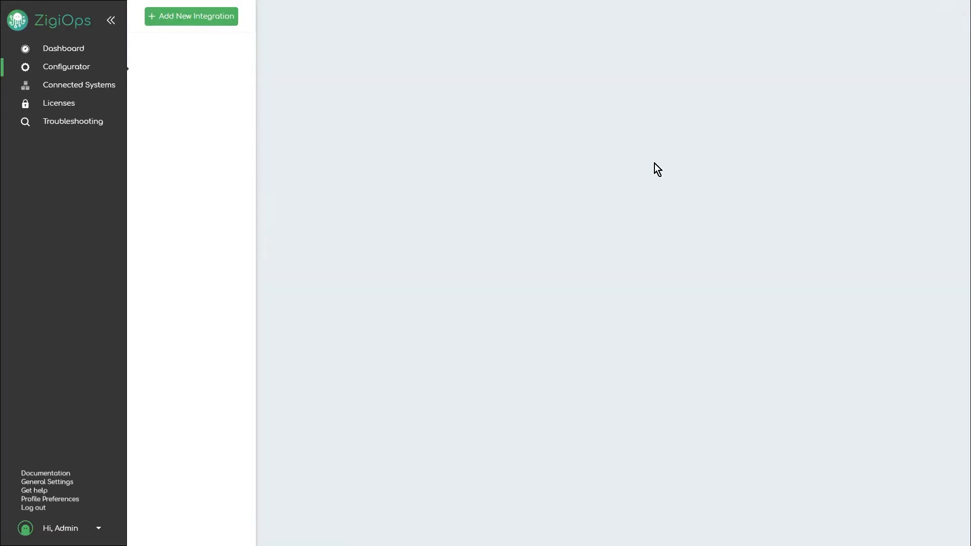
pyautogui.click(176, 54)
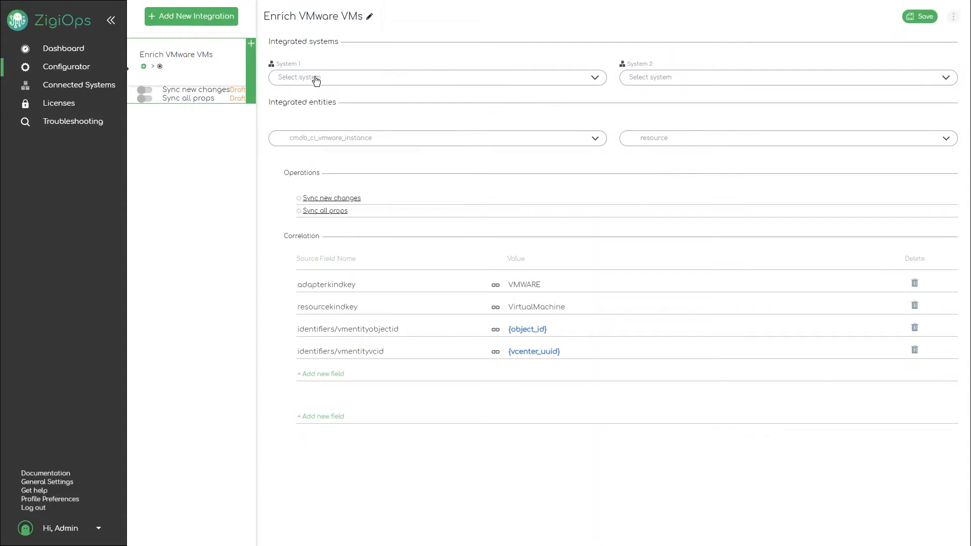
pyautogui.click(437, 77)
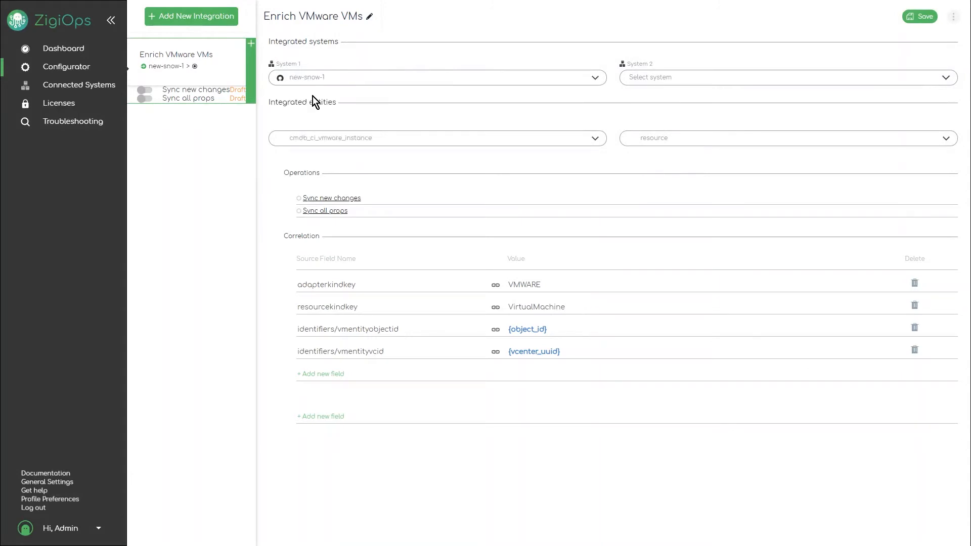
pyautogui.click(786, 77)
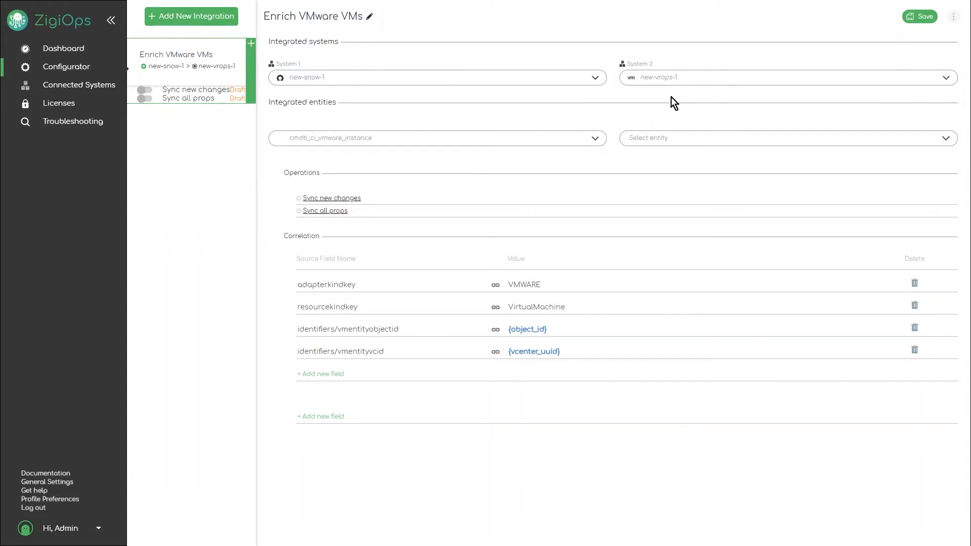
pyautogui.click(920, 16)
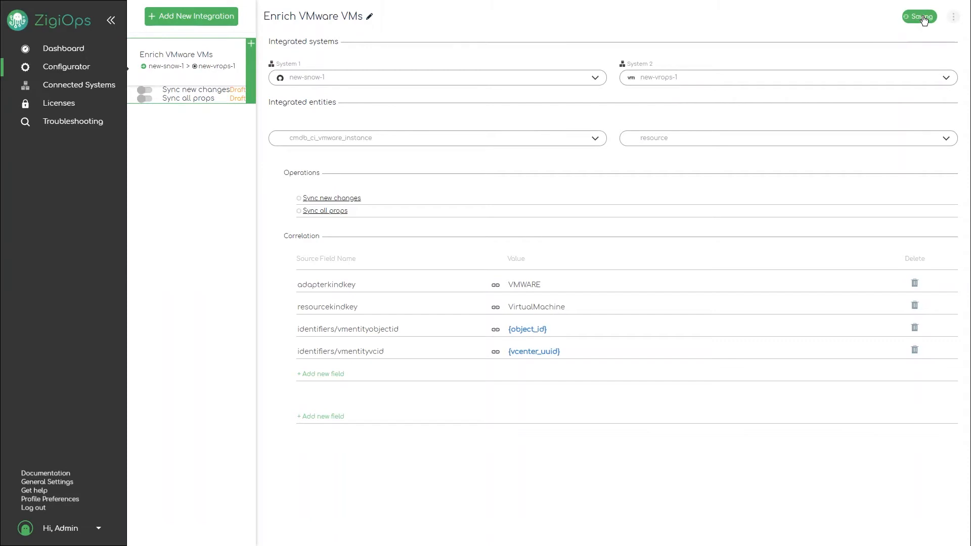
pyautogui.click(919, 16)
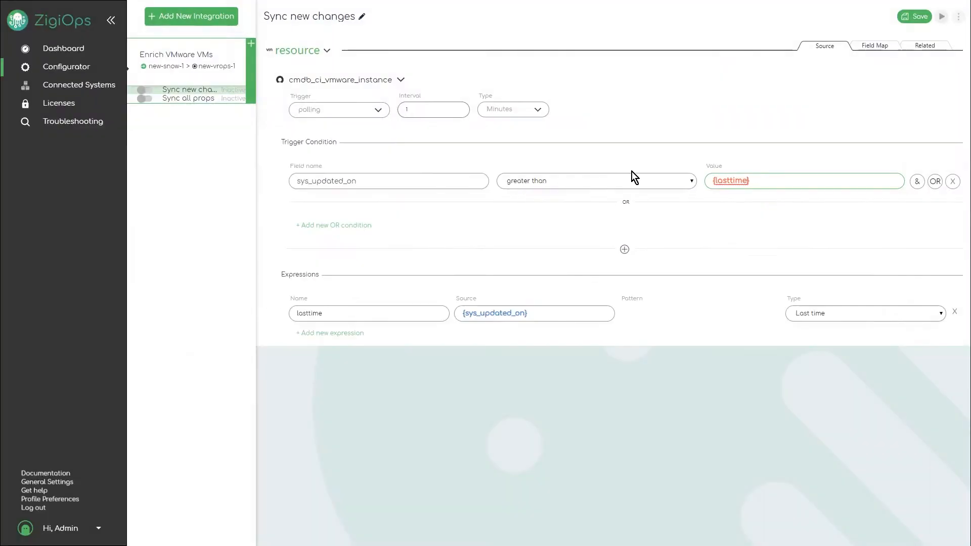
# Review the Sync new changes field map of ServiceNow owner and group mappings, then switch to the vROps console
pyautogui.click(873, 45)
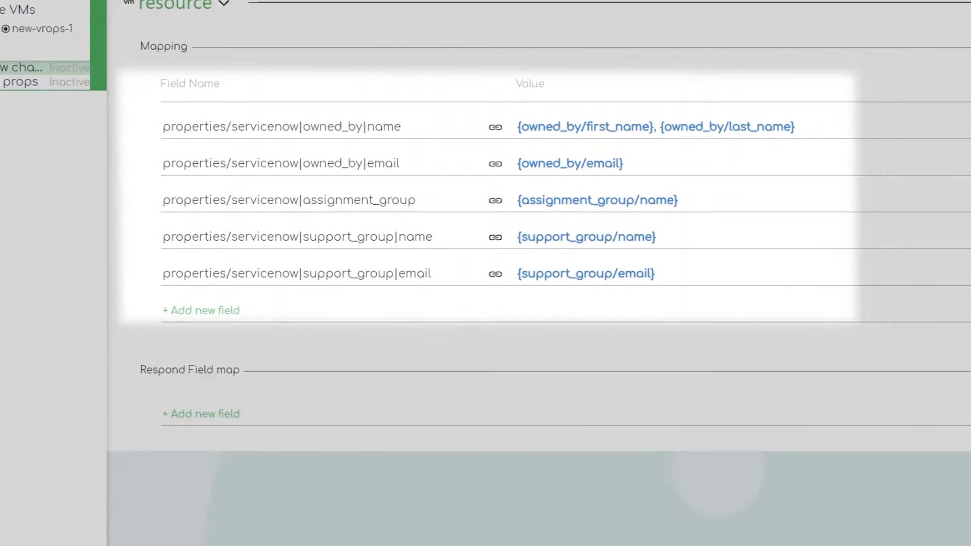
pyautogui.click(825, 45)
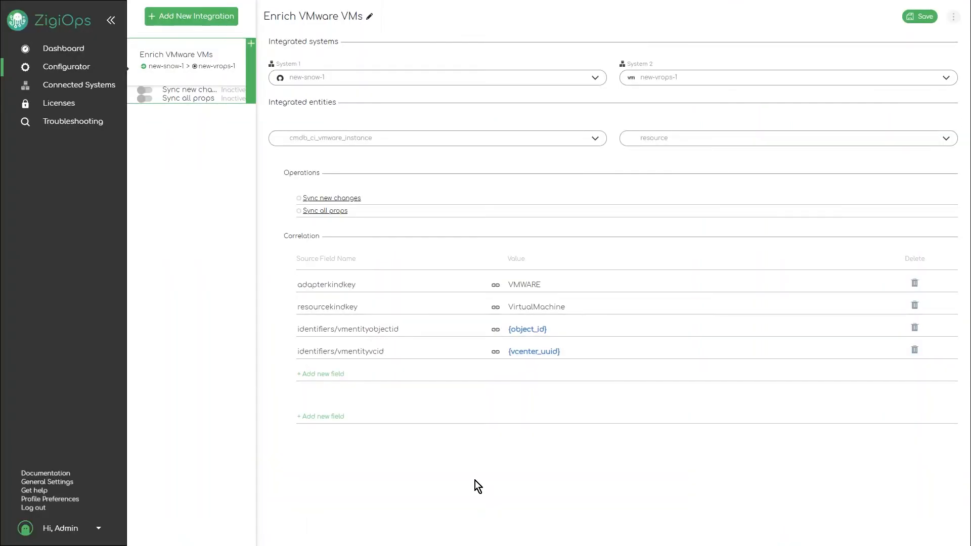
pyautogui.click(188, 98)
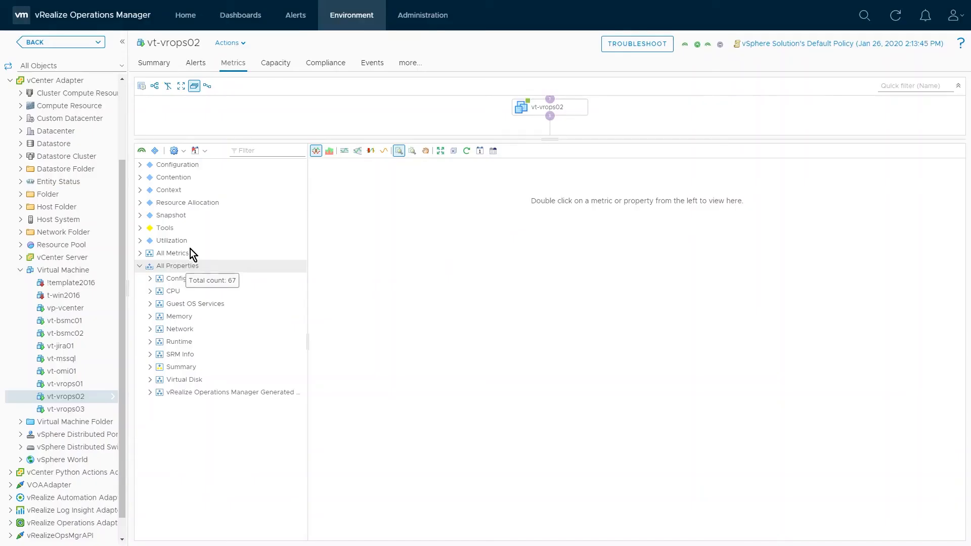
pyautogui.moveTo(895, 38)
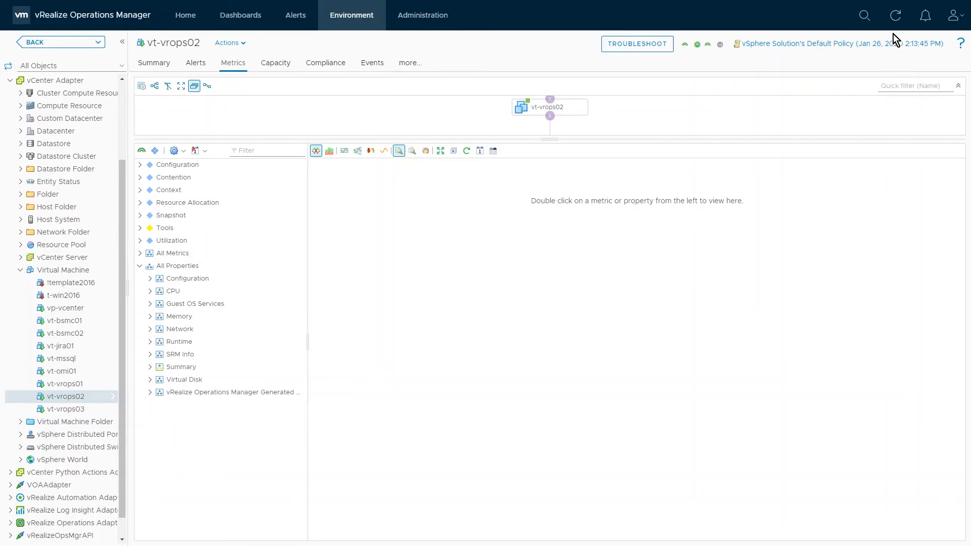
# Refresh vt-vrops02's All Properties and expand the servicenow group and its owned_by entries
pyautogui.click(895, 16)
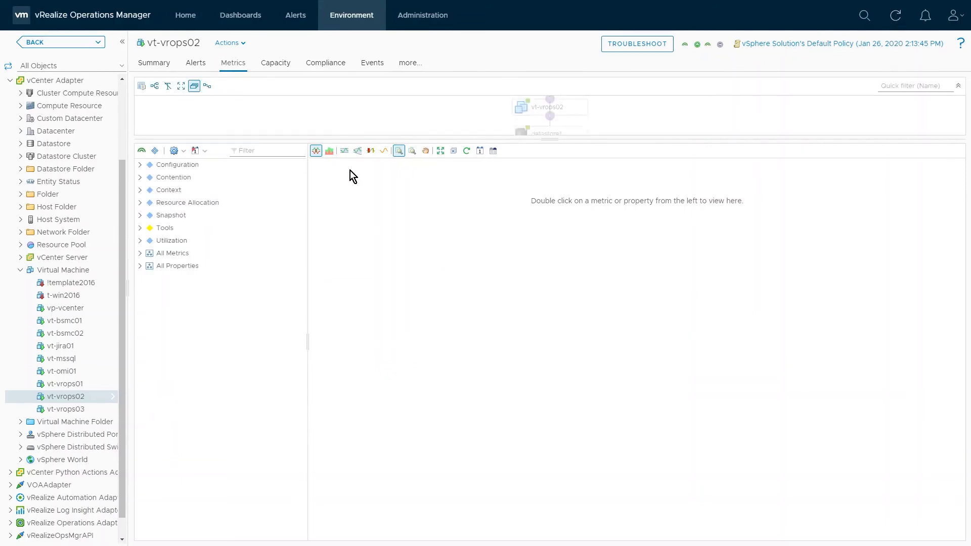
pyautogui.click(139, 266)
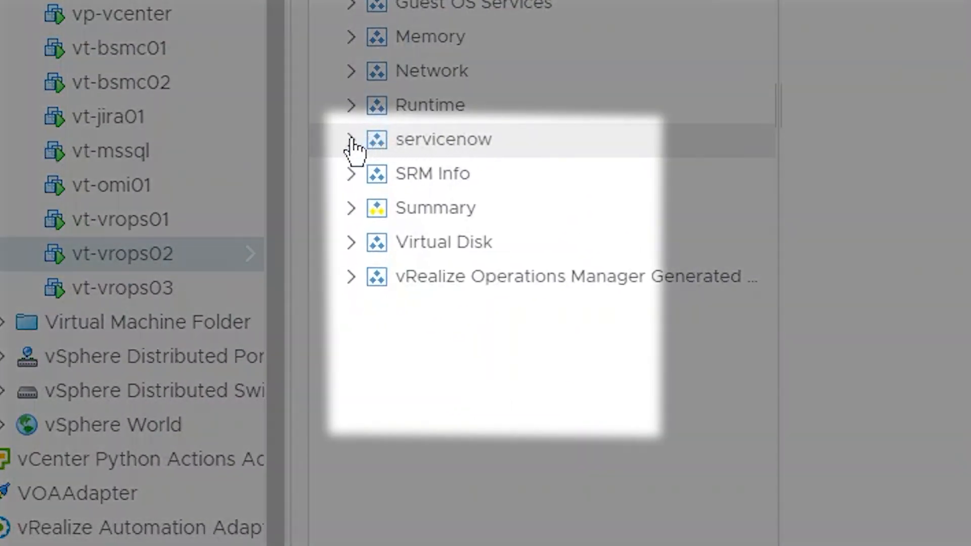
pyautogui.click(350, 139)
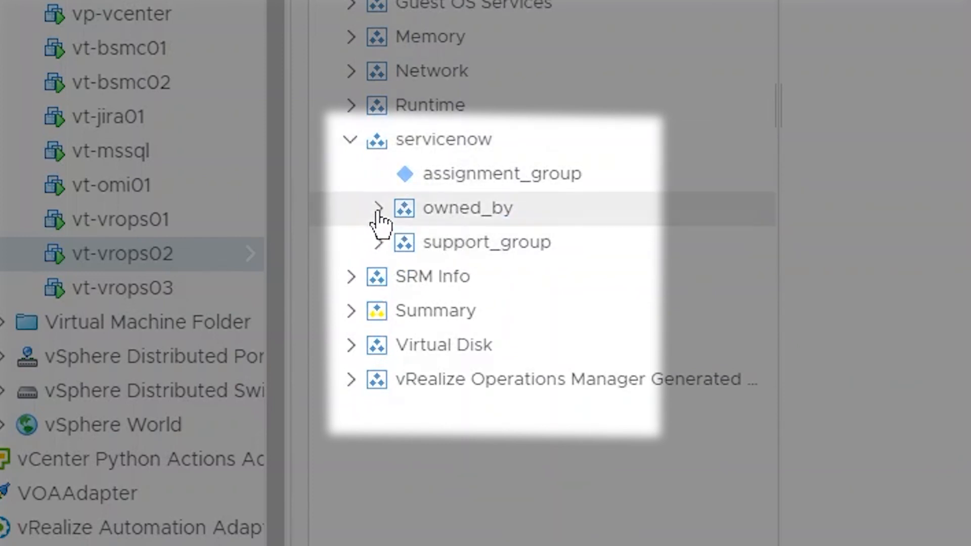
pyautogui.click(377, 208)
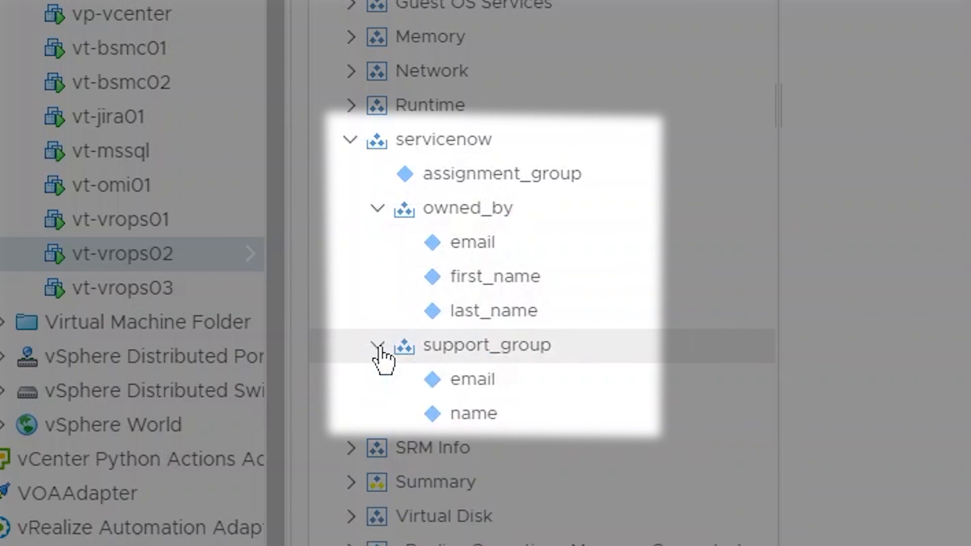